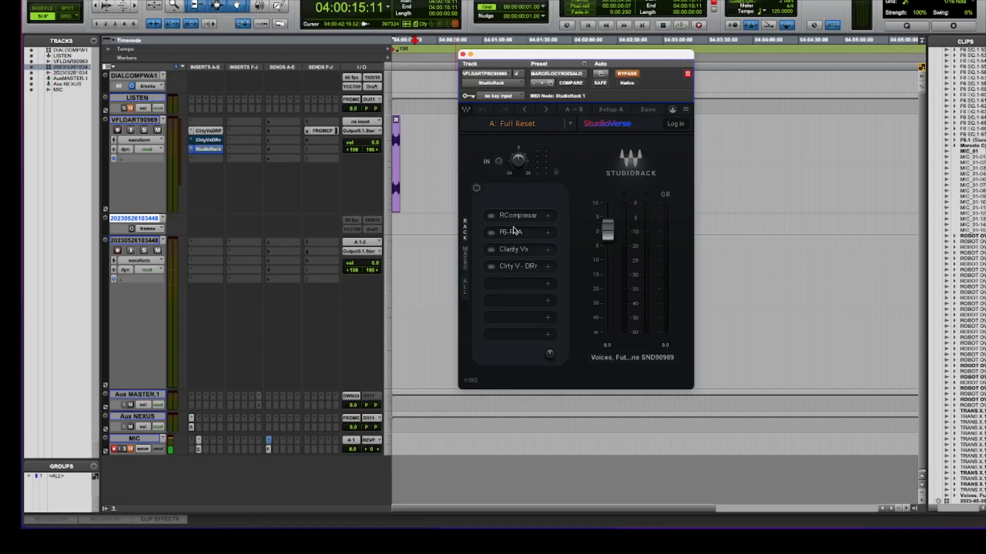
pyautogui.moveTo(512, 225)
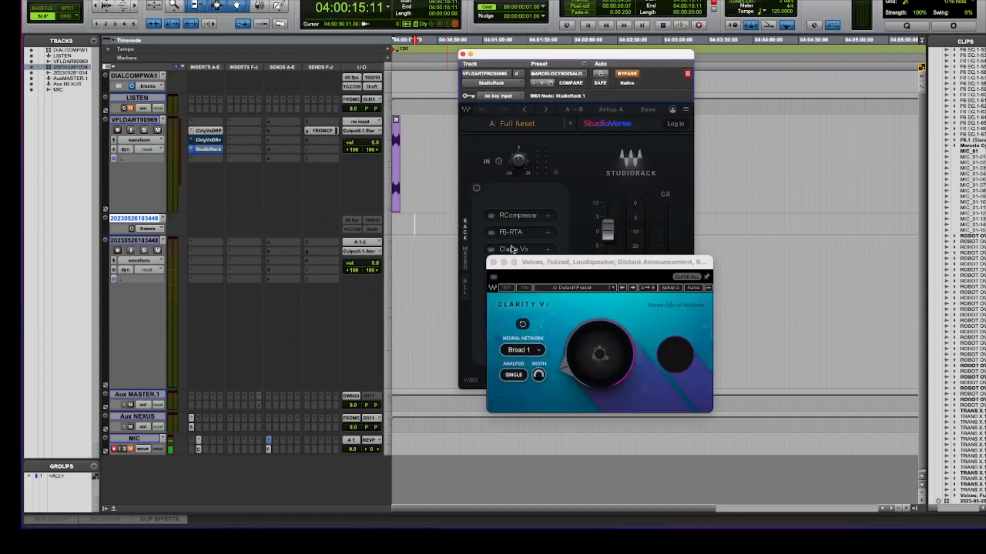
pyautogui.moveTo(494, 271)
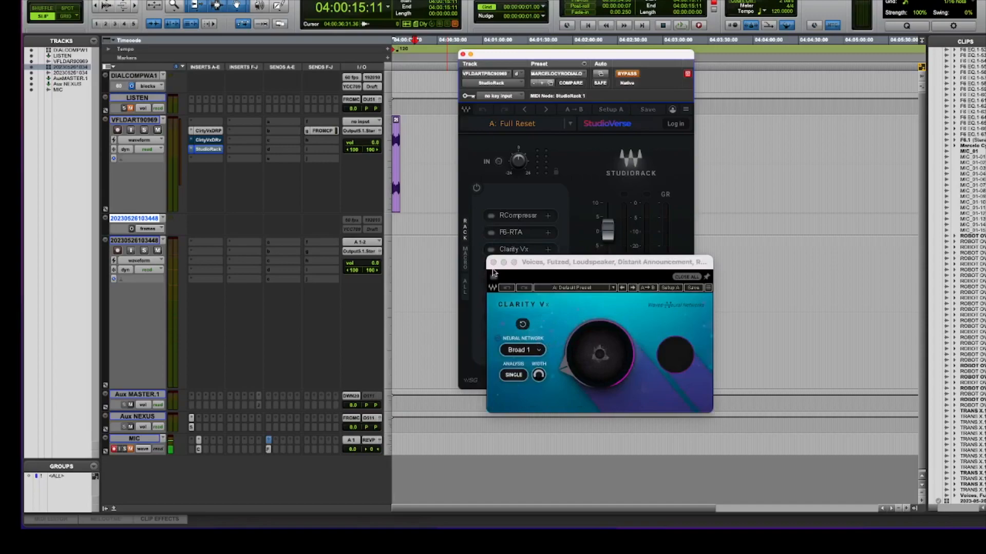
# Step: Close the Clarity Vx and StudioRack plugin windows, leaving only the session tracks
pyautogui.moveTo(610, 262); pyautogui.dragTo(529, 166)
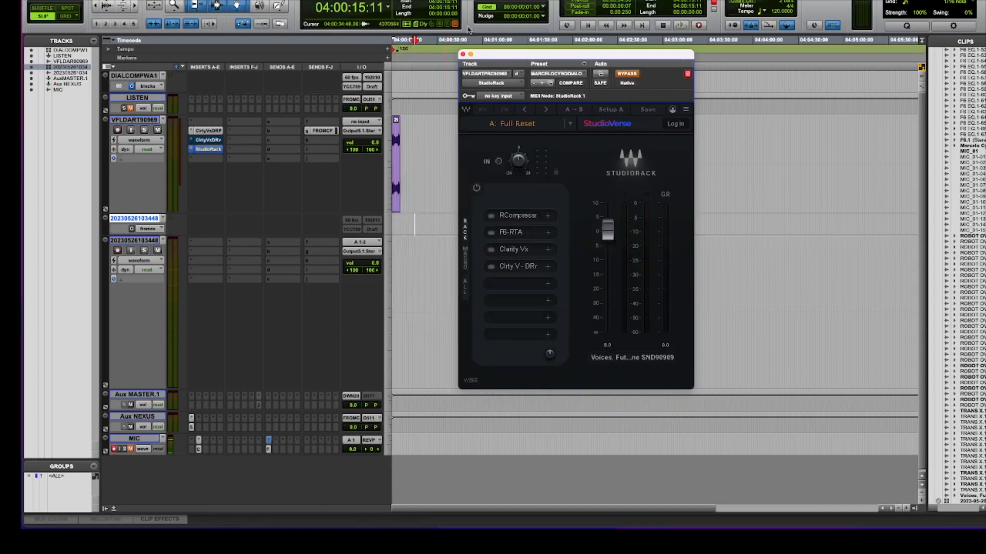
pyautogui.click(463, 54)
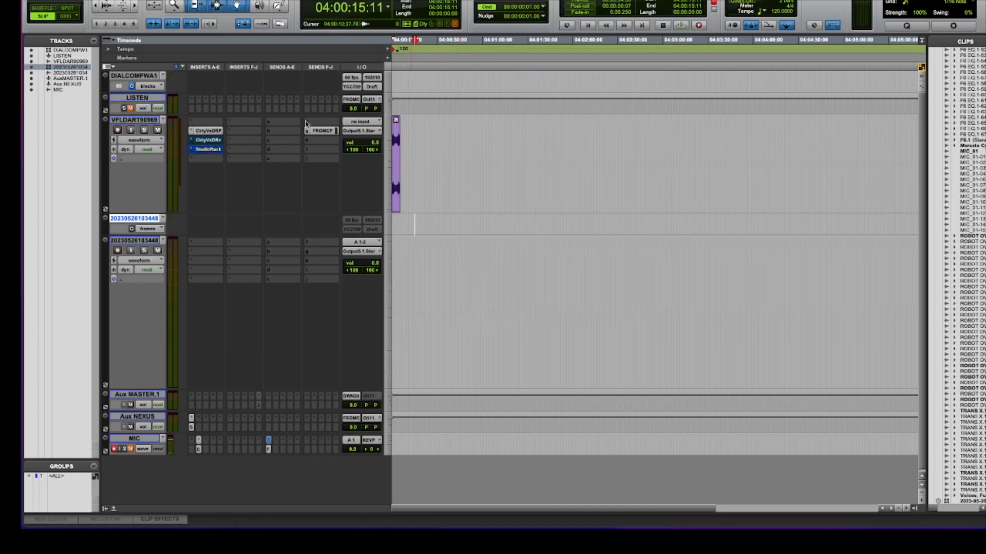
pyautogui.moveTo(257, 186)
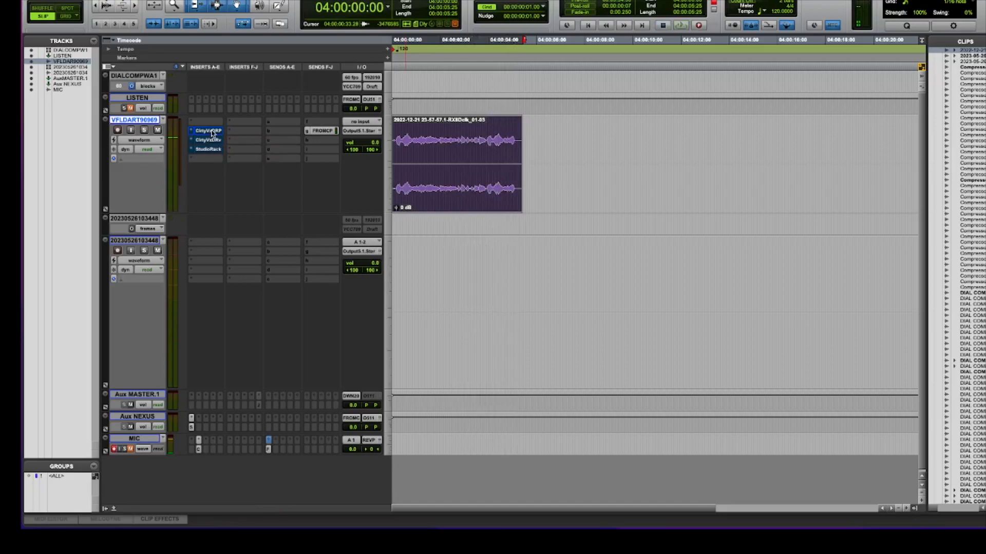
# Step: Bring up the Clarity Vx DeReverb Pro insert on the VFLDART dialogue track
pyautogui.click(208, 130)
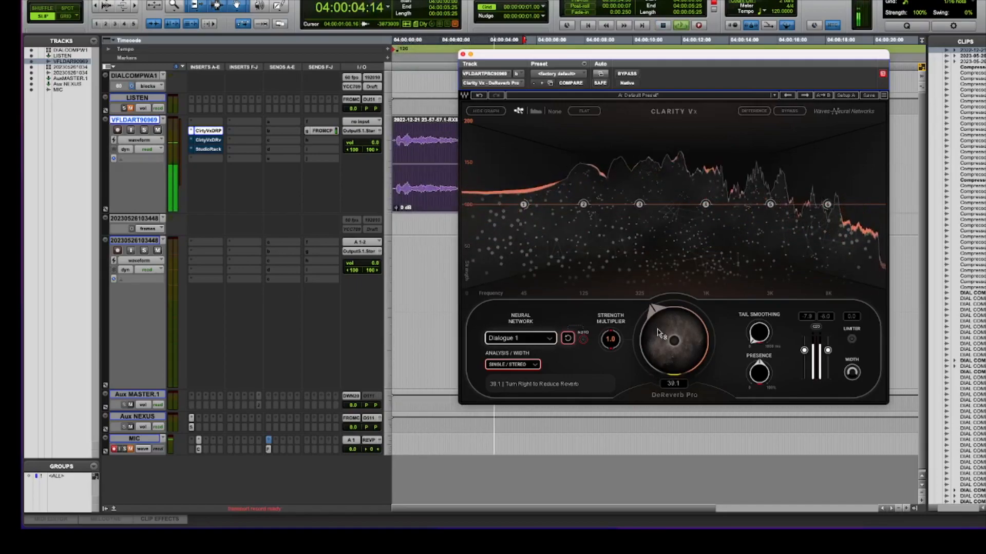
# Step: Dip the strength curve at the low-mid band near 135 Hz and resume playback
pyautogui.click(626, 74)
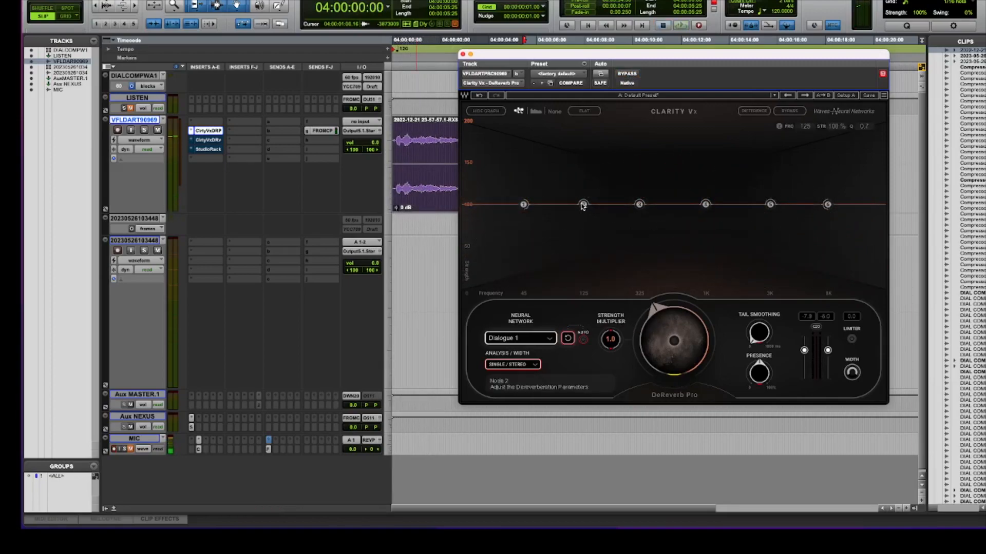
pyautogui.click(581, 205)
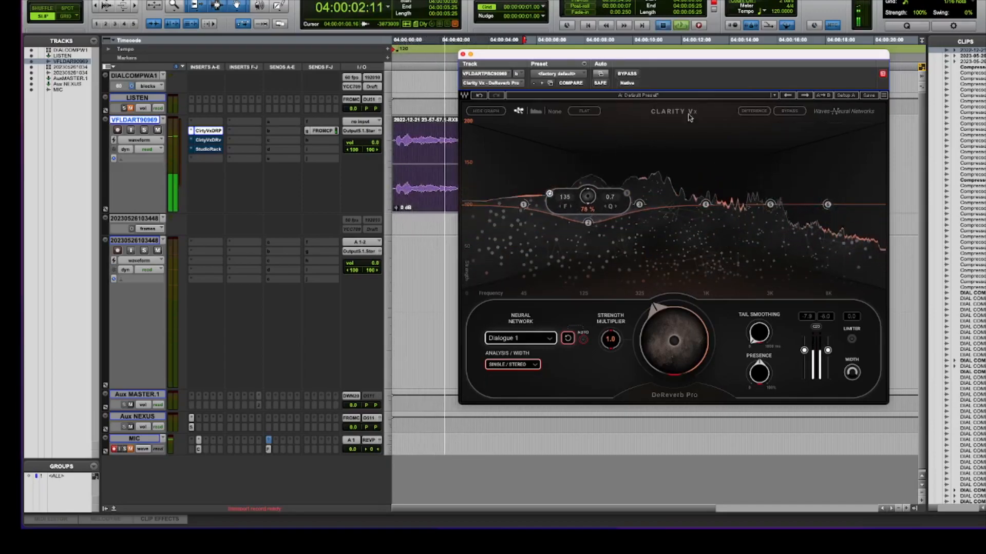
pyautogui.click(626, 74)
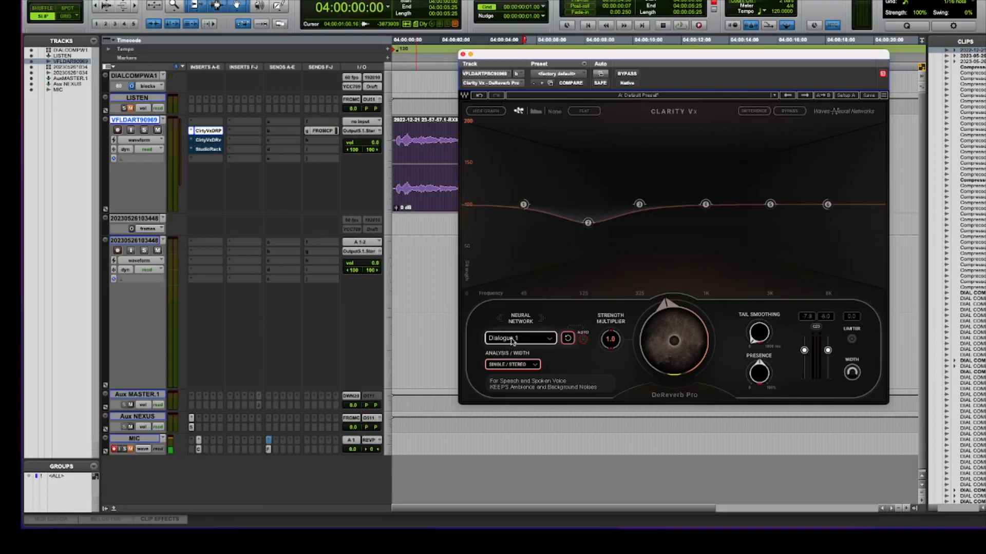
# Step: Try Dialogue 2, settle on Dialogue 3 (+NR), and bypass-compare against the original
pyautogui.click(519, 337)
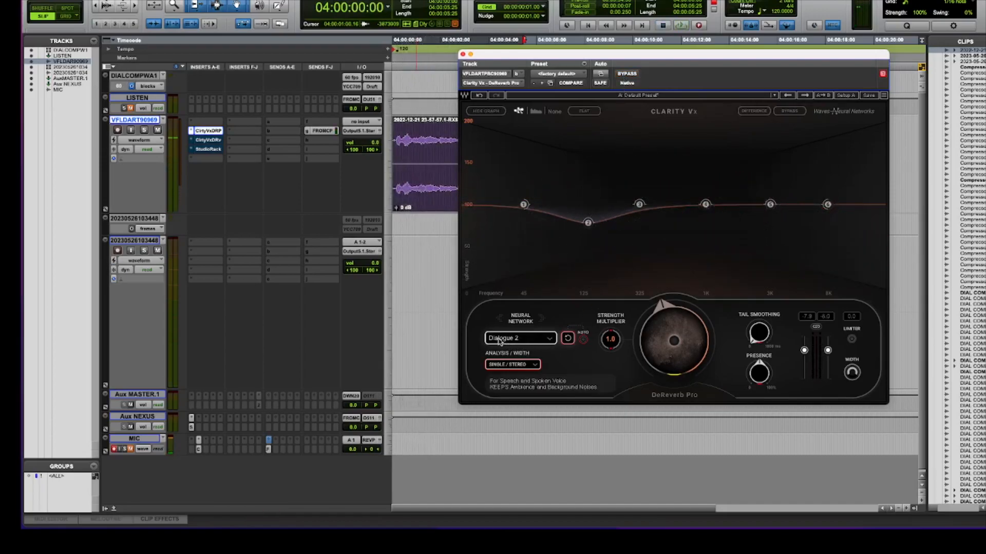
pyautogui.click(519, 337)
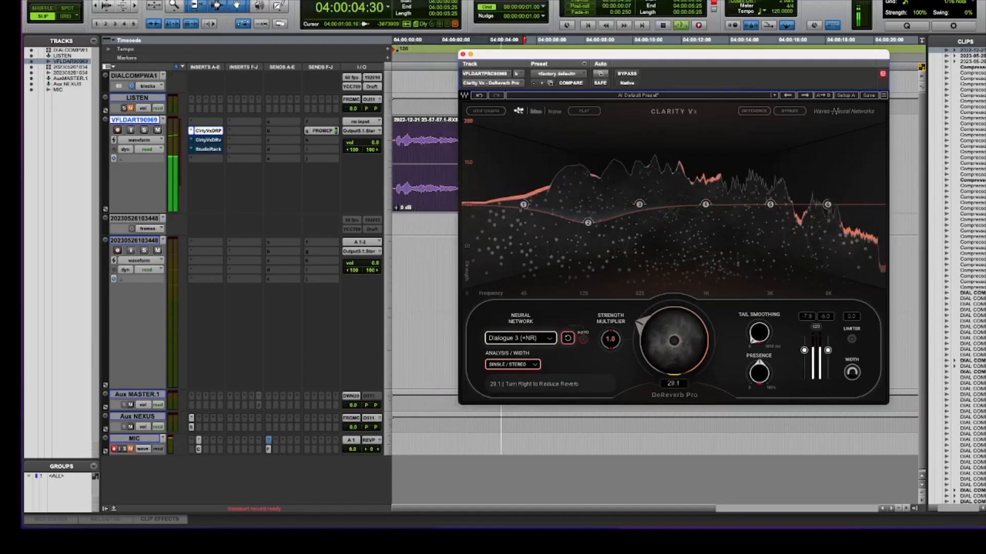
pyautogui.click(626, 74)
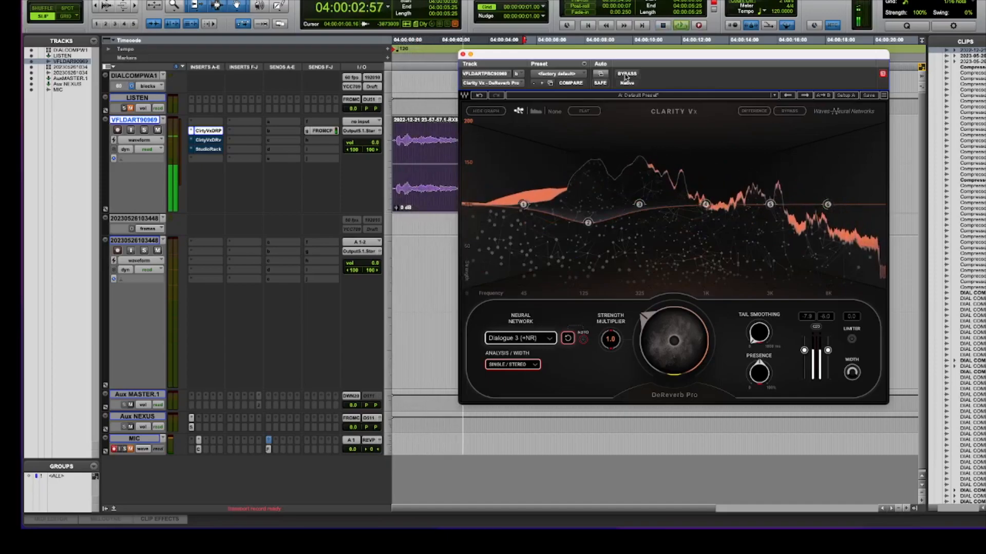
pyautogui.click(626, 74)
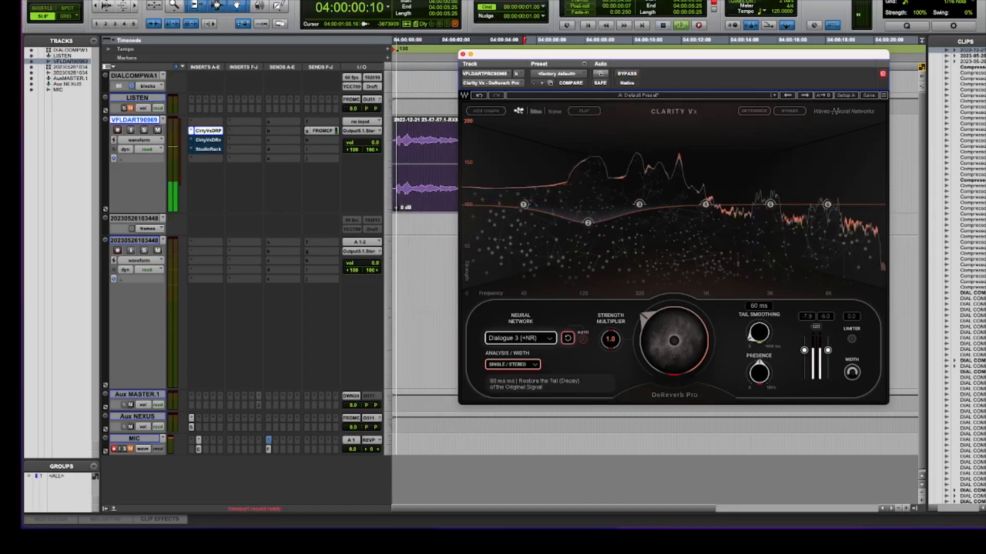
# Step: Lower Tail Smoothing to about 36-38 ms and audition different Presence amounts
pyautogui.moveTo(758, 332); pyautogui.dragTo(761, 350)
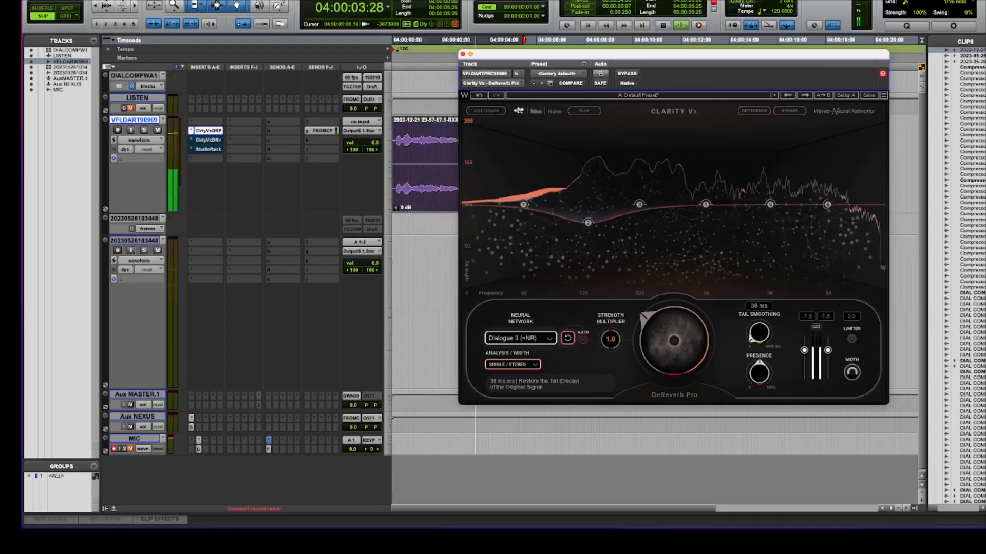
pyautogui.moveTo(672, 339); pyautogui.dragTo(666, 352)
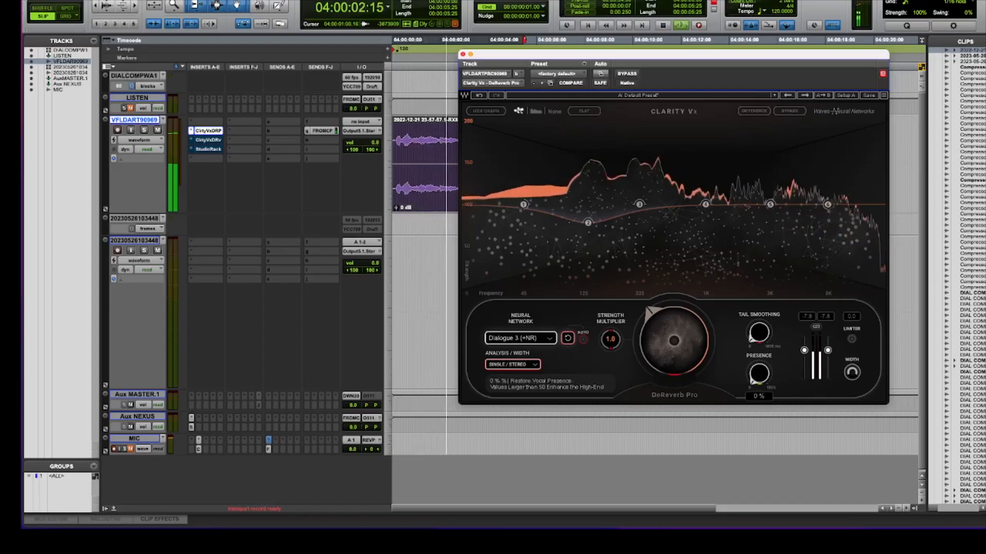
pyautogui.moveTo(758, 374); pyautogui.dragTo(760, 359)
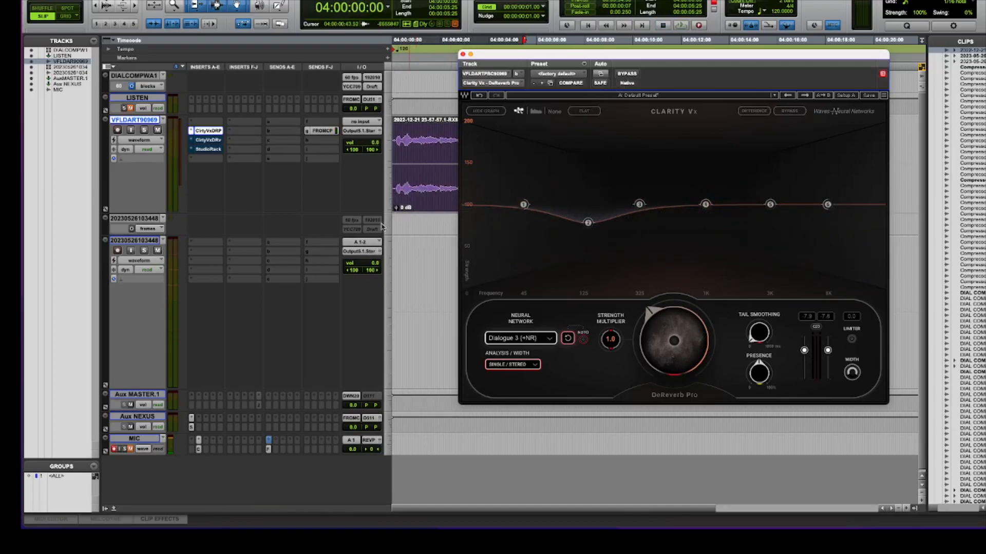
# Step: Solo the removed reverb with Difference, then toggle Bypass to compare processed and dry
pyautogui.click(752, 110)
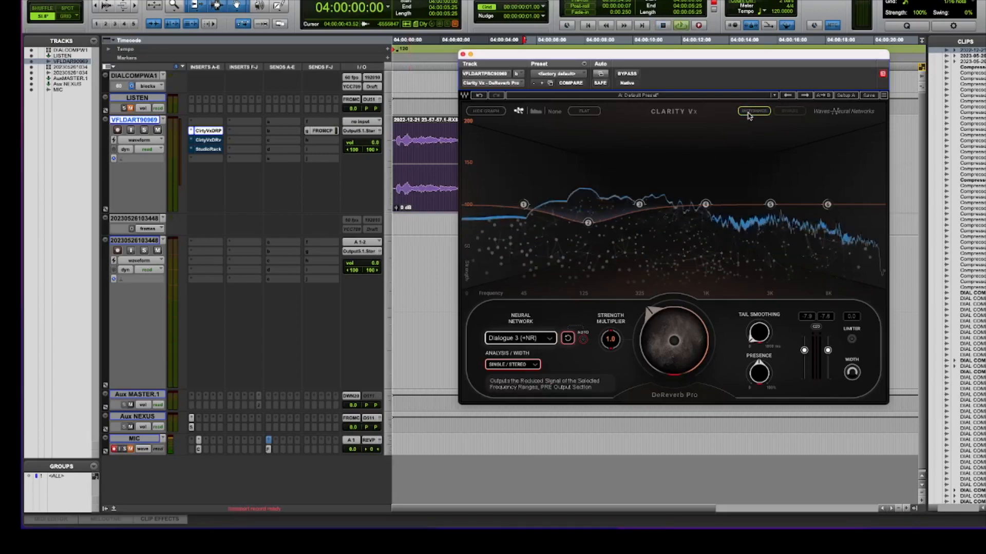
pyautogui.click(753, 111)
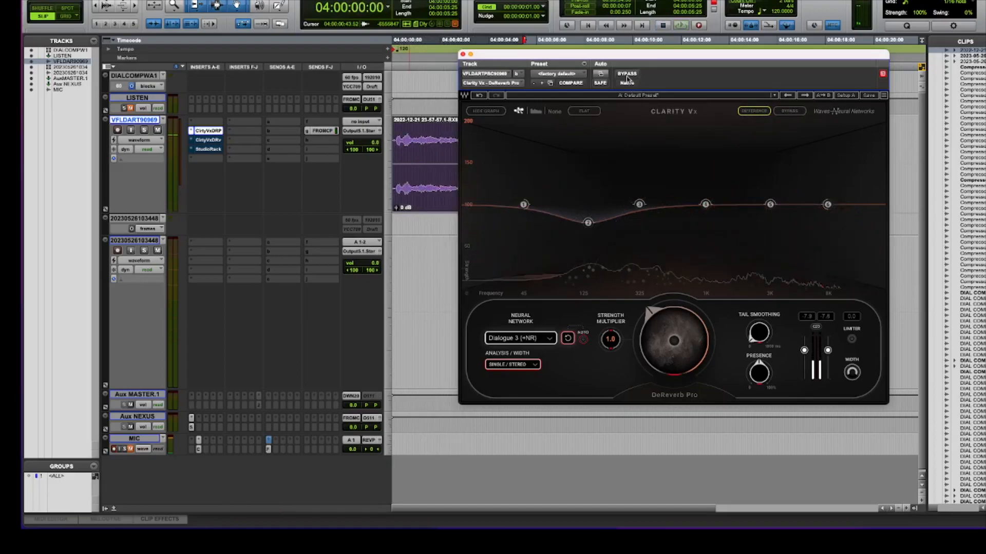
pyautogui.click(626, 74)
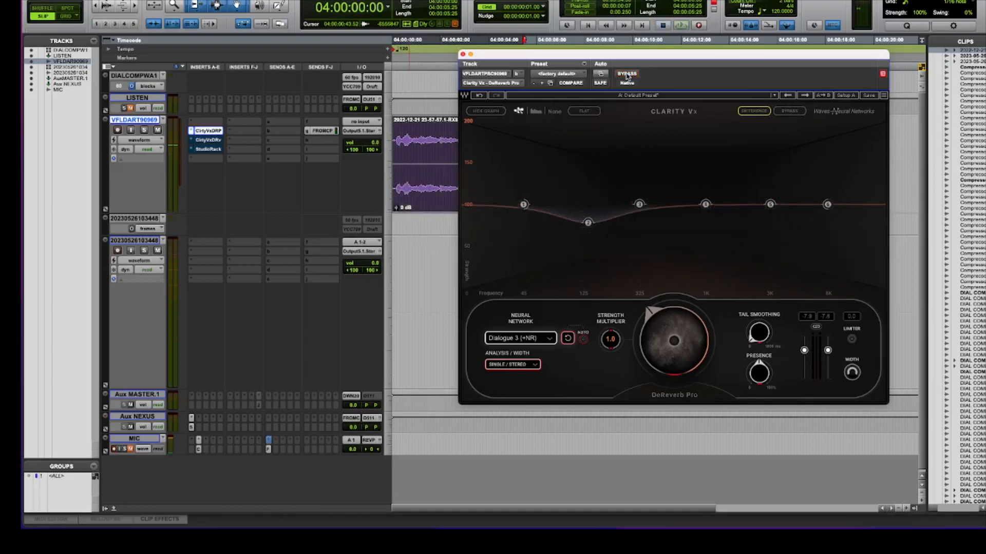
pyautogui.click(626, 73)
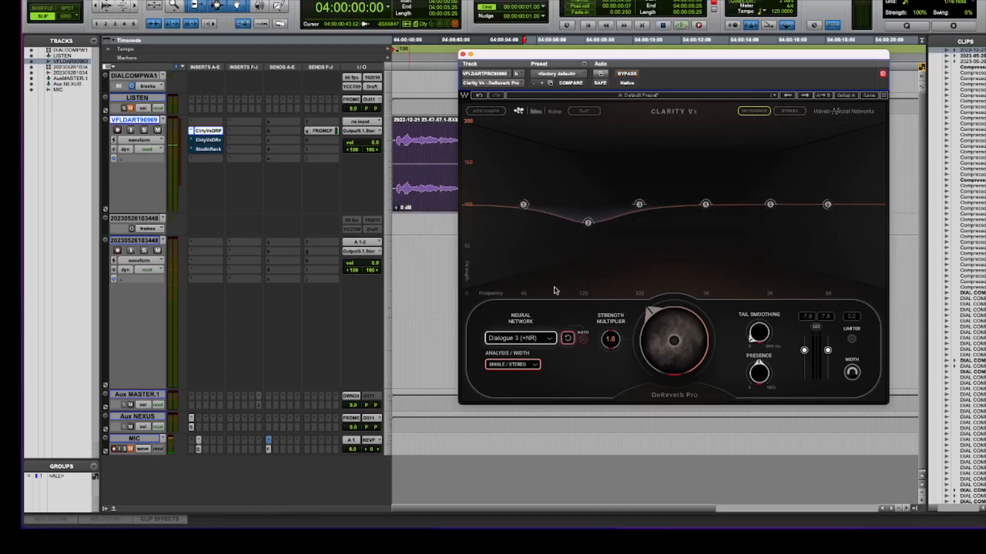